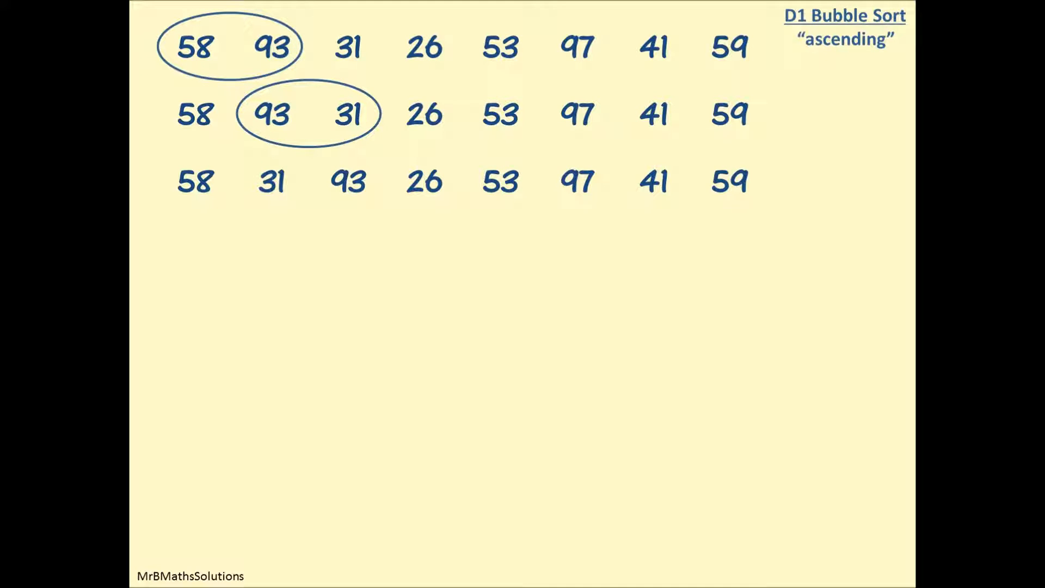
Advance the animation to reveal the first comparison of 58 and 93 in the unsorted list.
{"action": "left_click", "coordinate": [385, 180]}
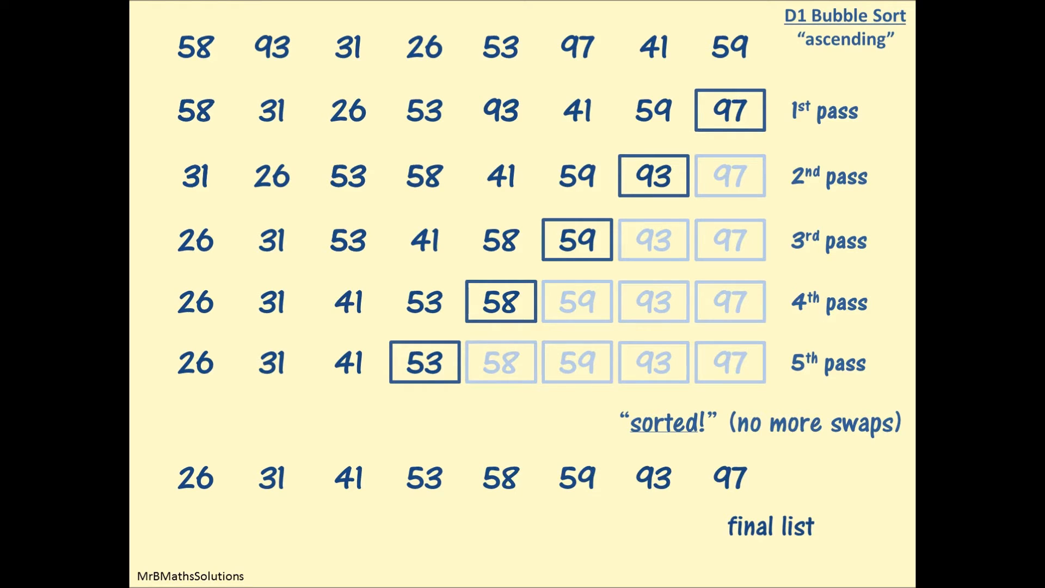
Move to the D1 Bubble Sort summary slide with Summary, Common Mistakes and Top Tips.
{"action": "key", "text": "Right"}
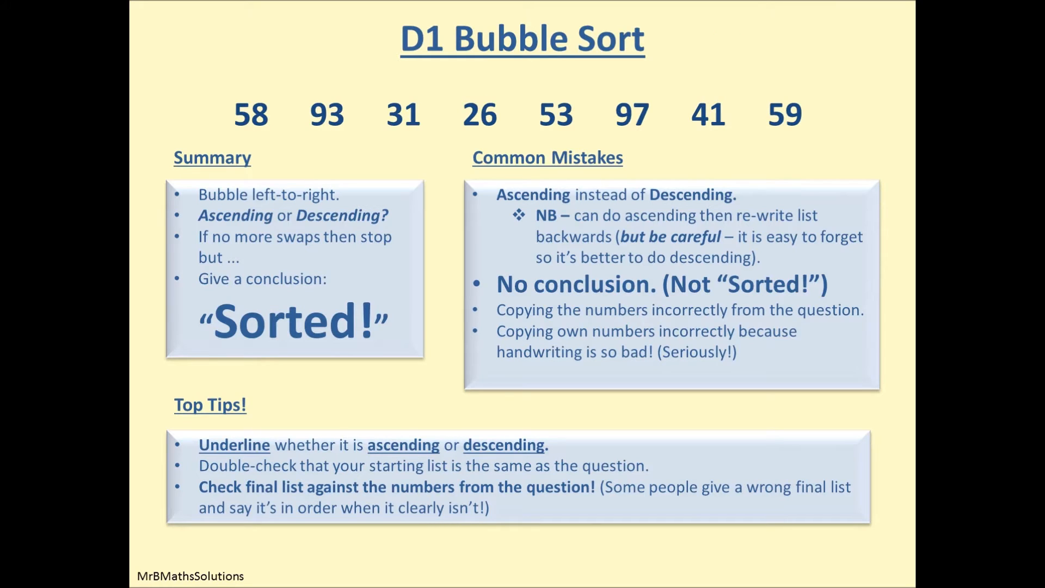